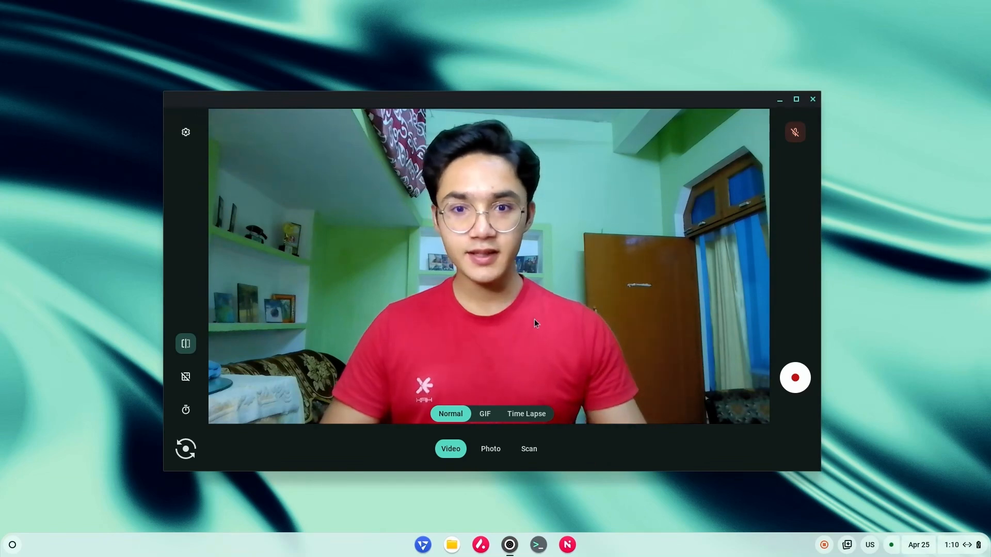
Close the Camera window, returning to the empty desktop.
{"action": "left_click", "coordinate": [812, 99]}
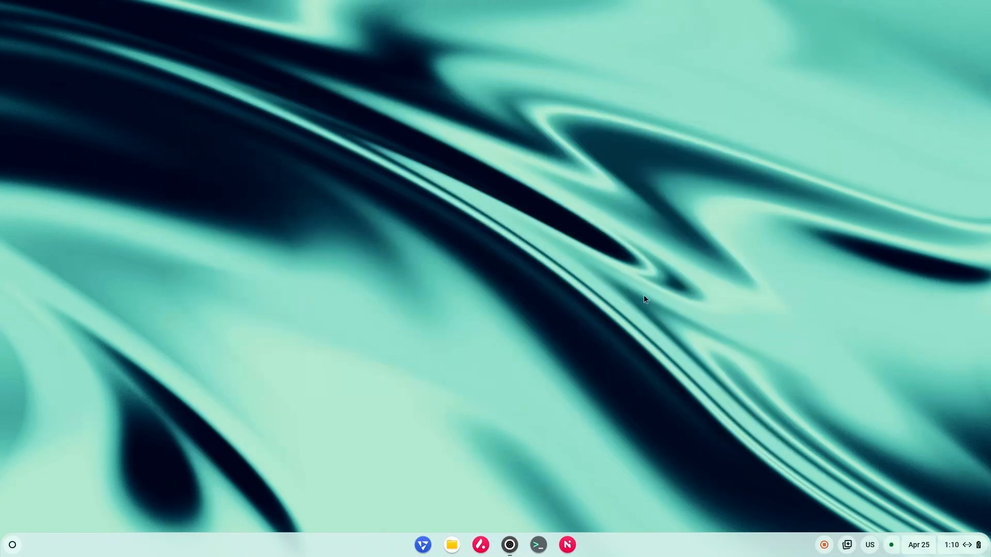
{"action": "mouse_move", "coordinate": [35, 540]}
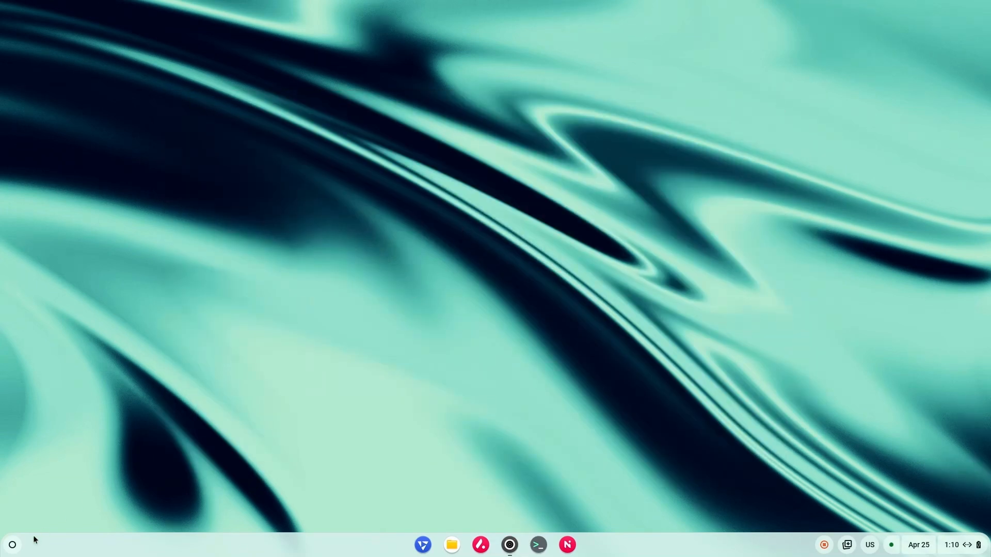
{"action": "mouse_move", "coordinate": [480, 188]}
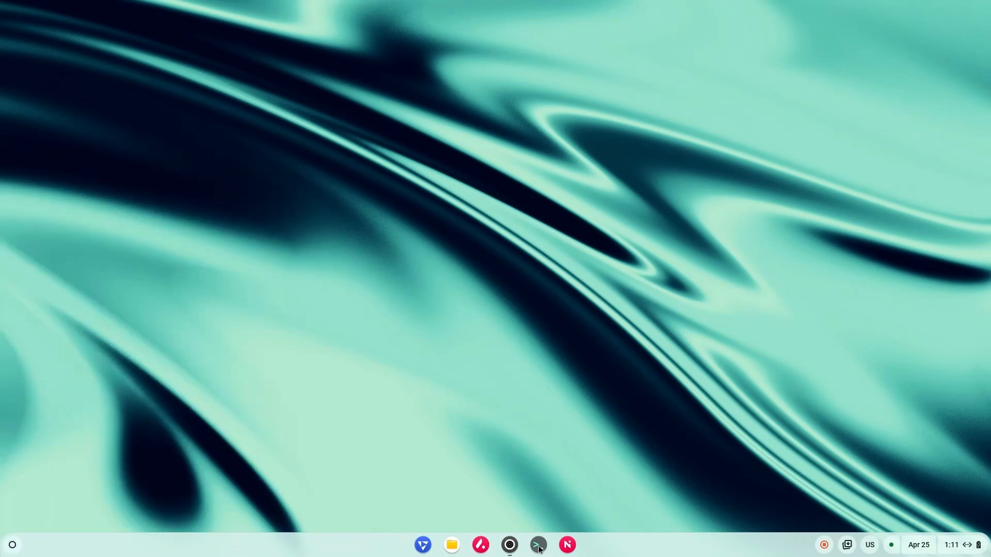
Launch Notes from the shelf and open the Content Plan document.
{"action": "left_click", "coordinate": [567, 545]}
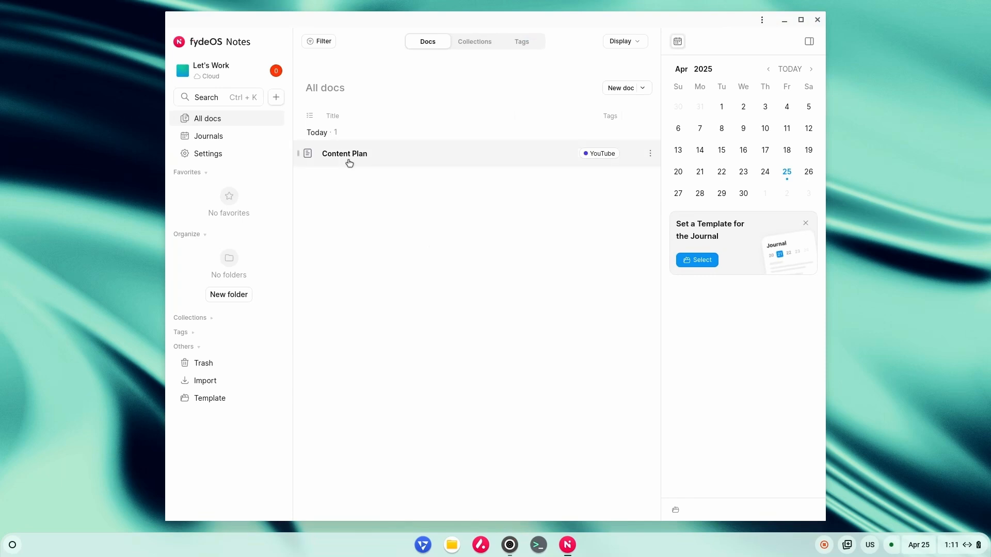
{"action": "left_click", "coordinate": [344, 154]}
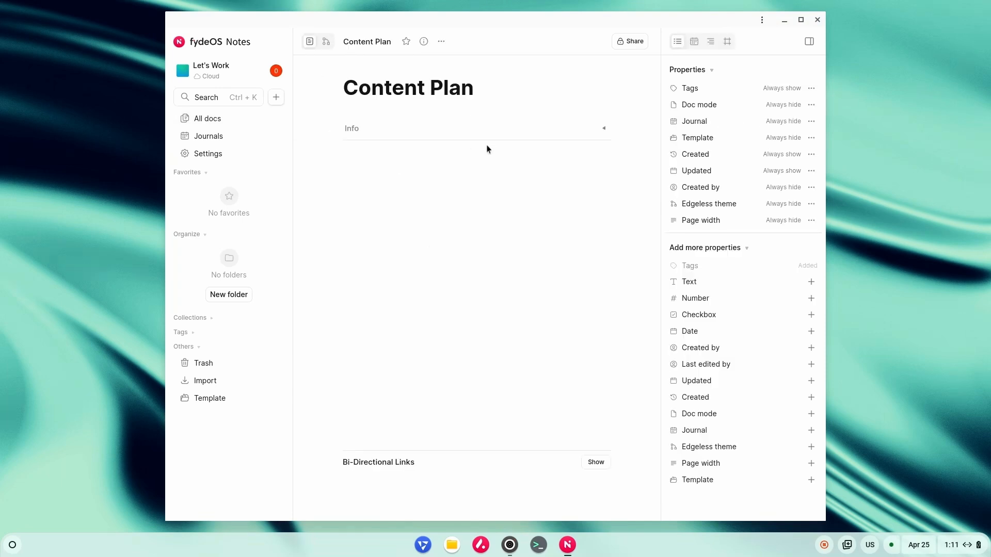
Insert a Table via the / command menu and extend it to about ten rows.
{"action": "left_click", "coordinate": [411, 155]}
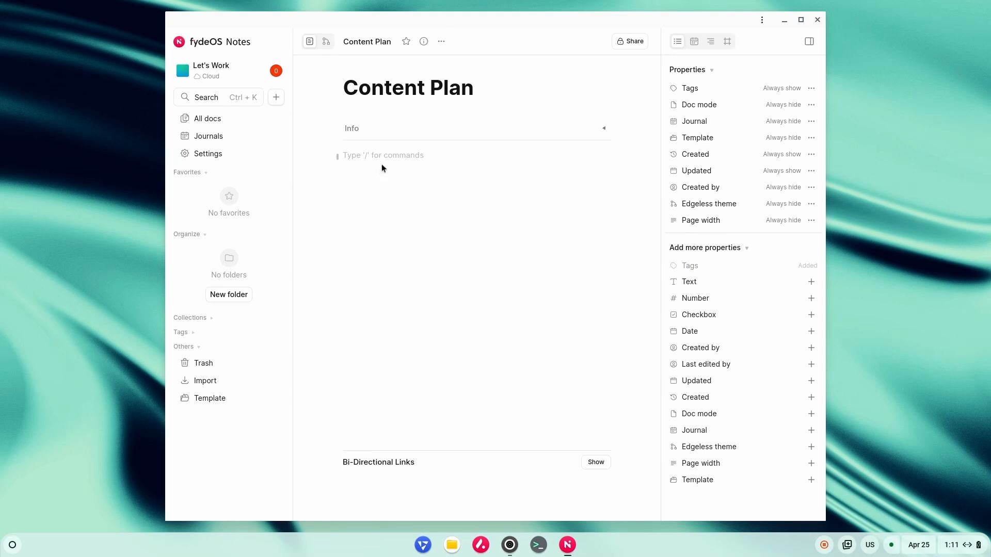
{"action": "type", "text": "/"}
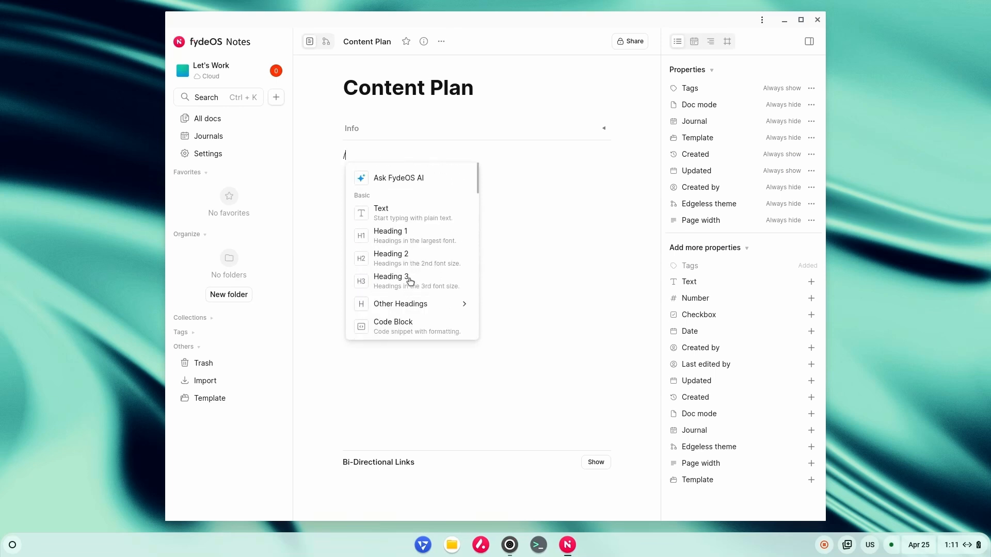
{"action": "mouse_move", "coordinate": [340, 197]}
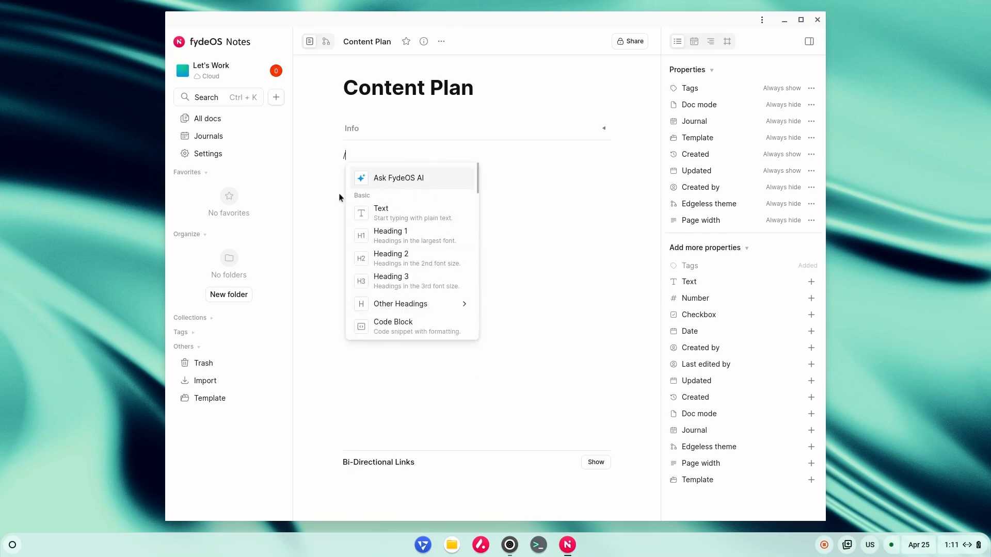
{"action": "mouse_move", "coordinate": [473, 183]}
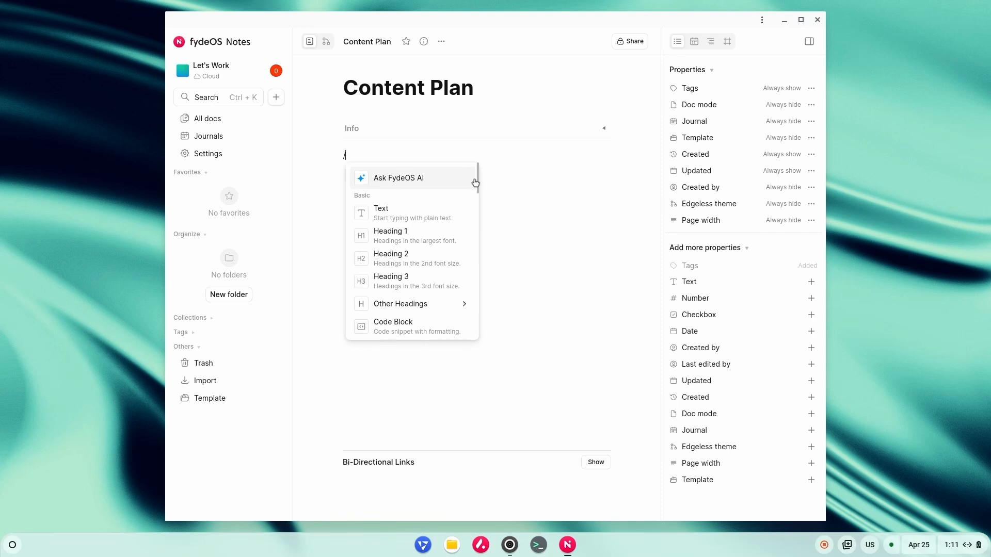
{"action": "scroll", "scroll_direction": "down", "scroll_amount": 3}
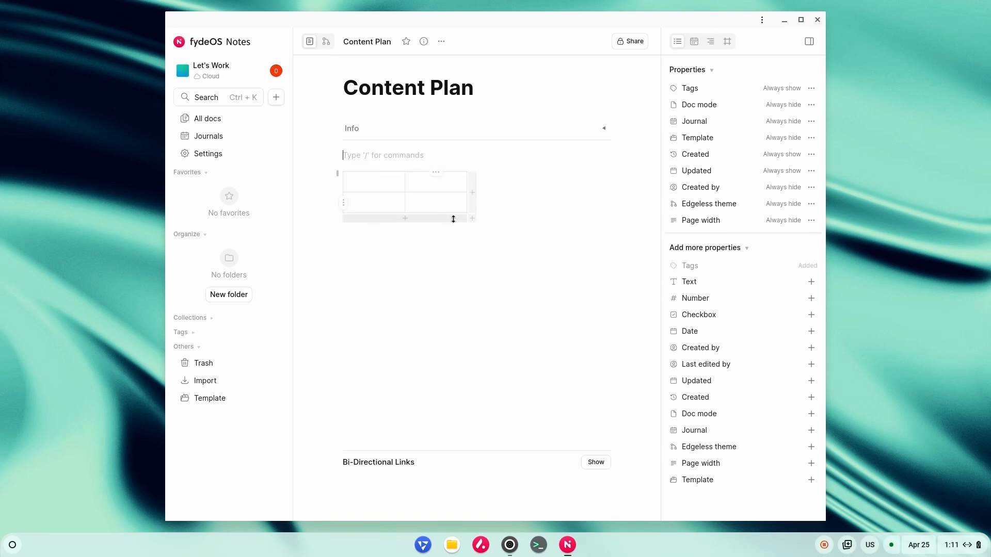
{"action": "left_click_drag", "start_coordinate": [453, 219], "coordinate": [472, 338]}
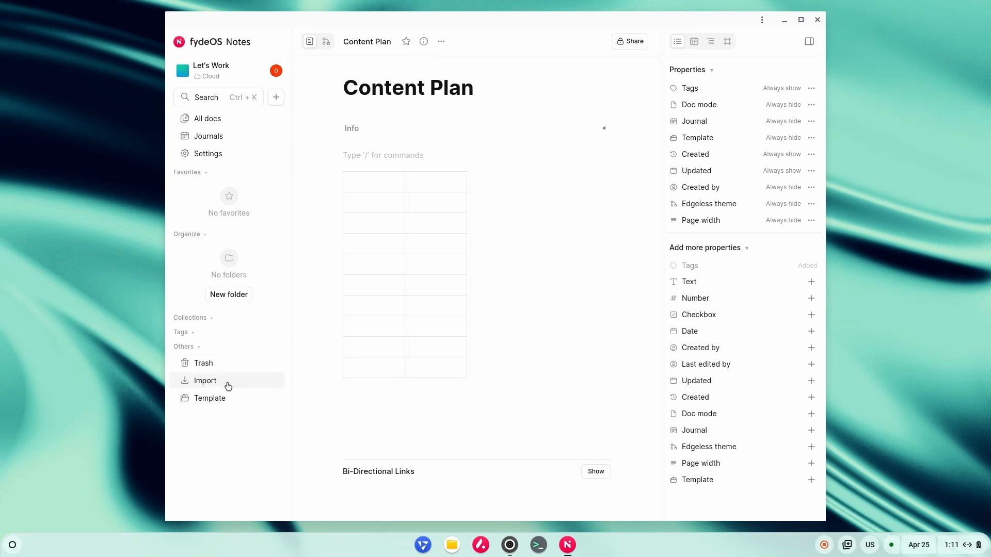
Show the Import dialog listing Markdown, HTML, Notion and Snapshot formats.
{"action": "left_click", "coordinate": [204, 381]}
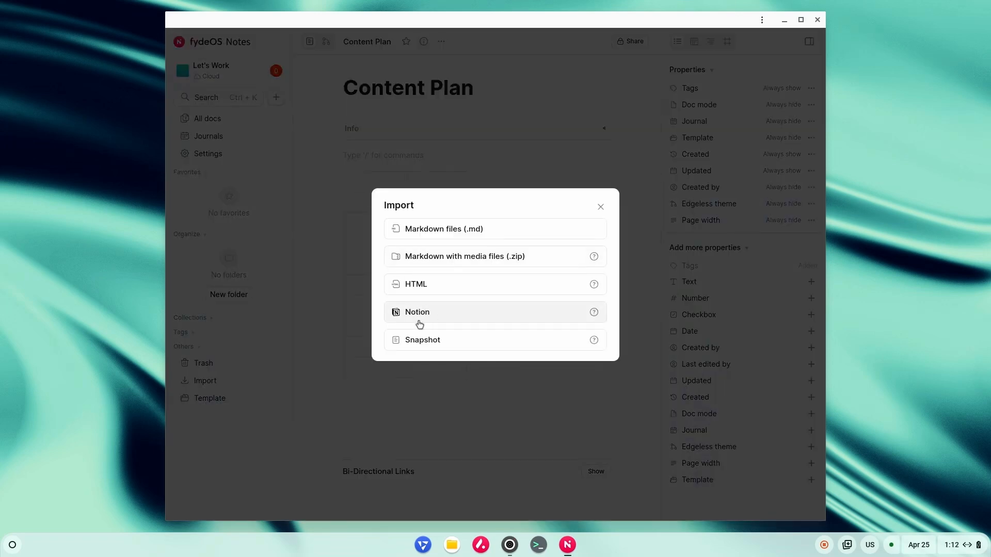
{"action": "mouse_move", "coordinate": [440, 324]}
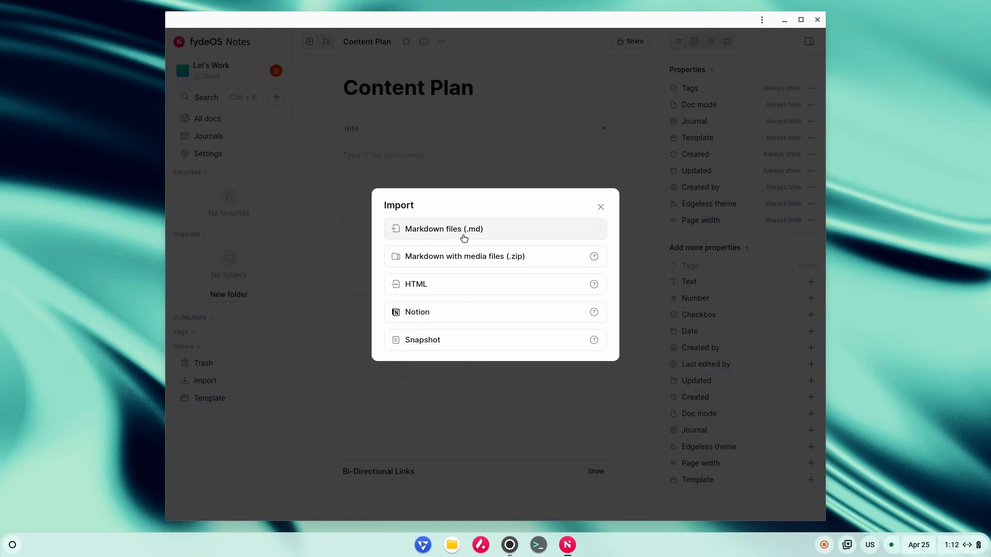
{"action": "mouse_move", "coordinate": [463, 256]}
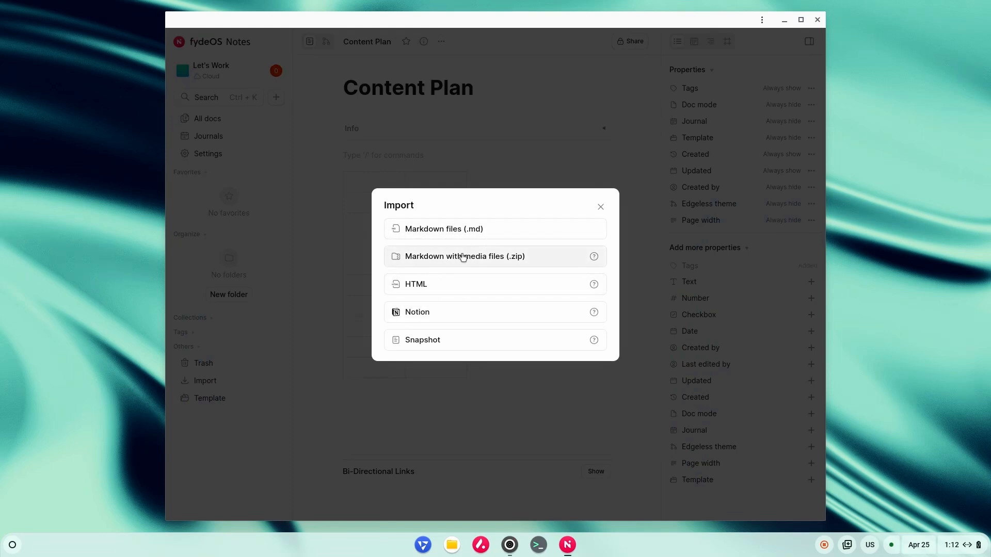
{"action": "mouse_move", "coordinate": [600, 208]}
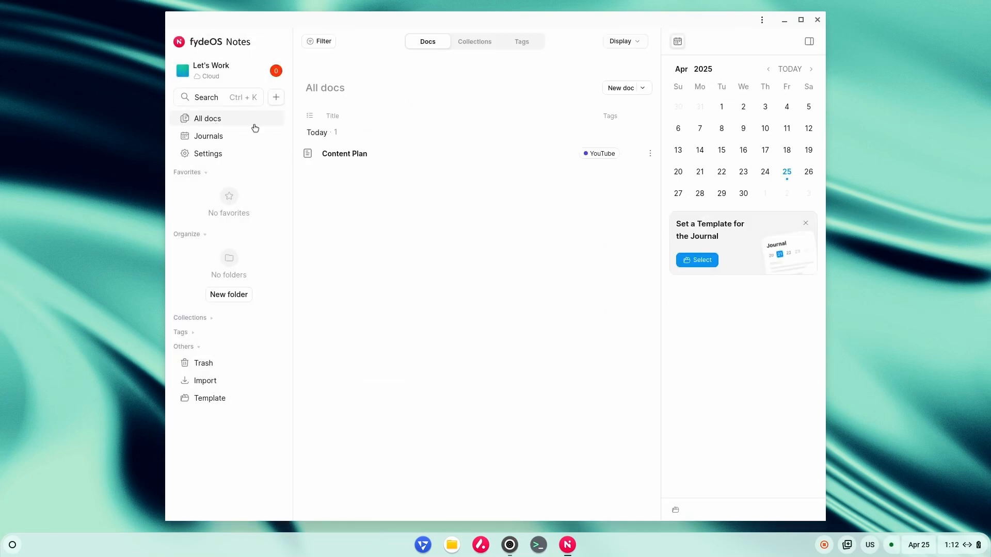
From today's journal, browse Settings: theme editor, editor options, workspace preferences, then close.
{"action": "left_click", "coordinate": [207, 137]}
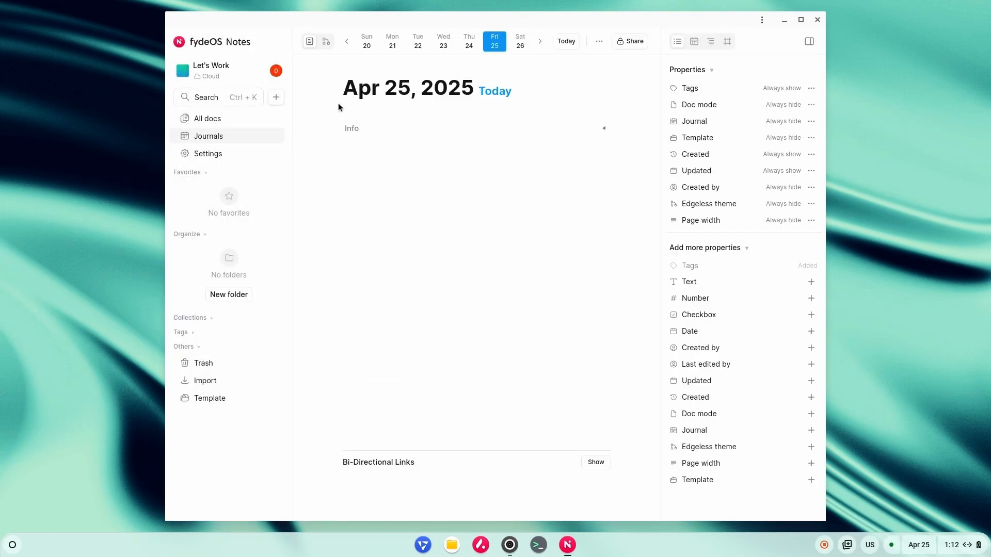
{"action": "mouse_move", "coordinate": [467, 232]}
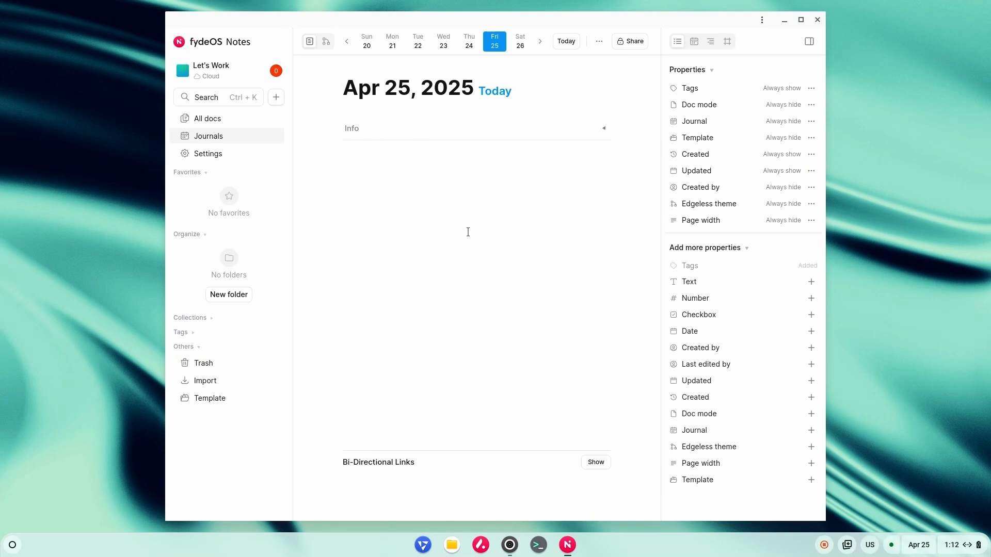
{"action": "mouse_move", "coordinate": [207, 154]}
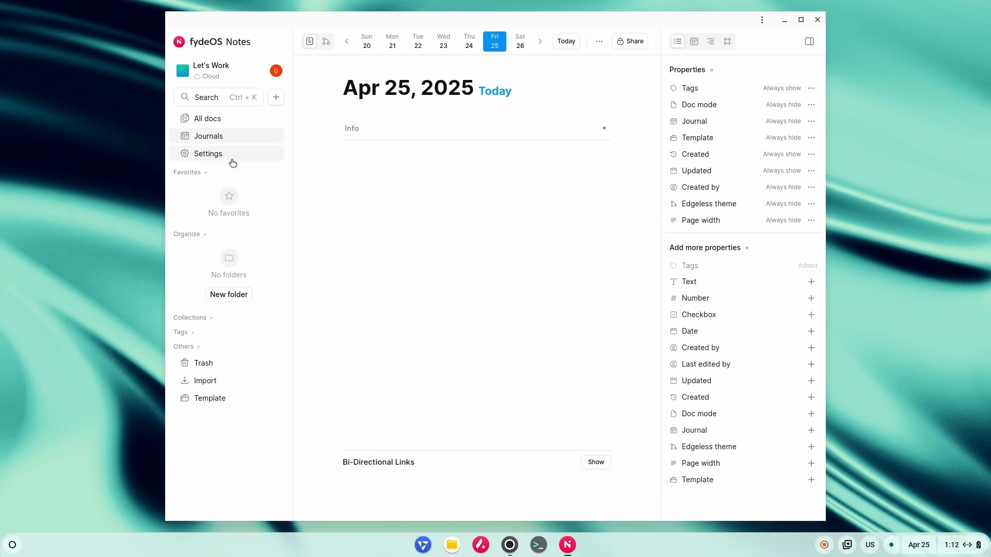
{"action": "left_click", "coordinate": [208, 153]}
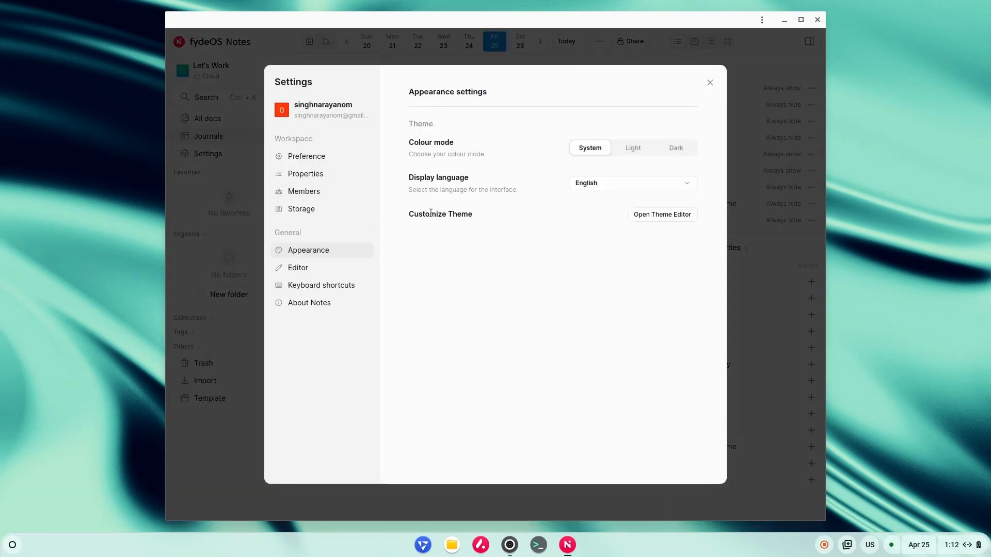
{"action": "mouse_move", "coordinate": [402, 218]}
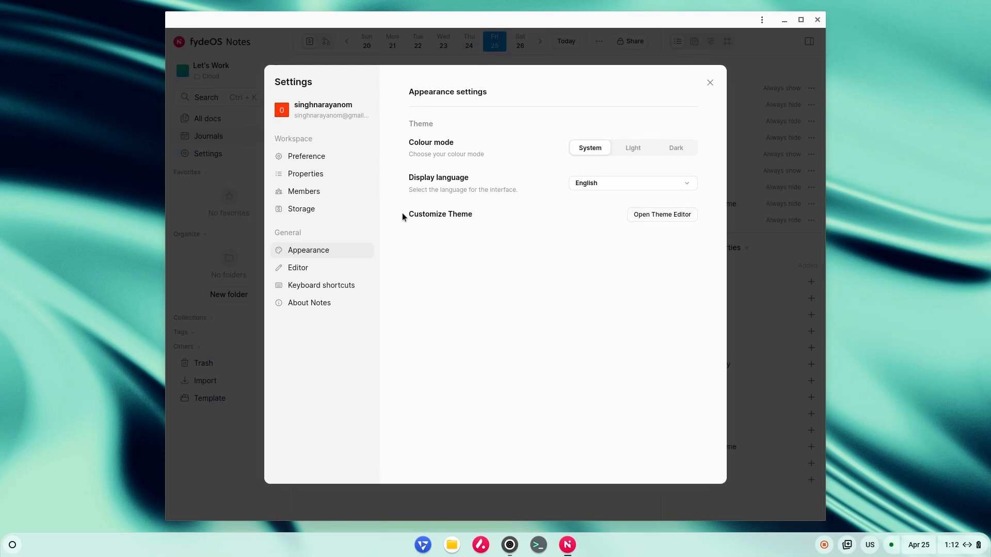
{"action": "left_click", "coordinate": [661, 215]}
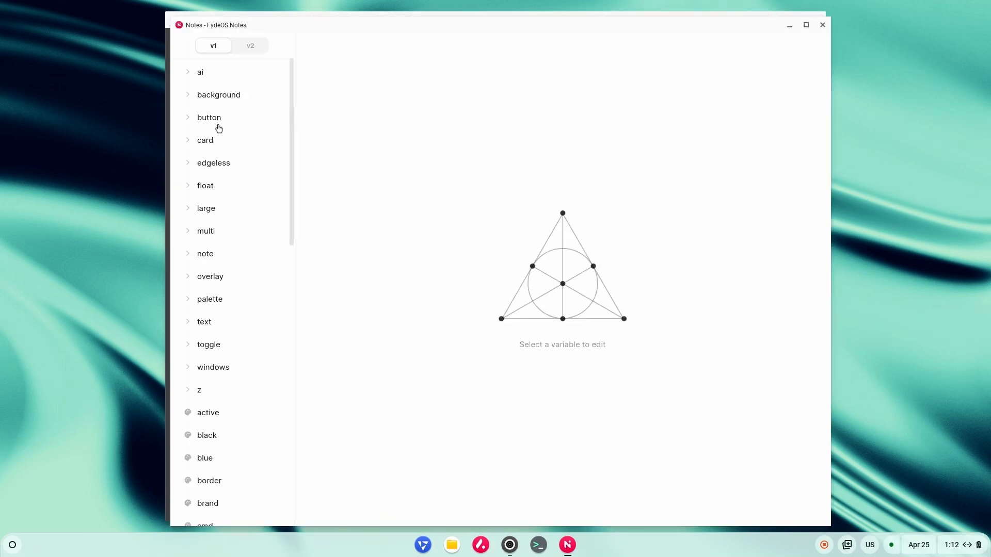
{"action": "scroll", "scroll_direction": "down", "scroll_amount": 3}
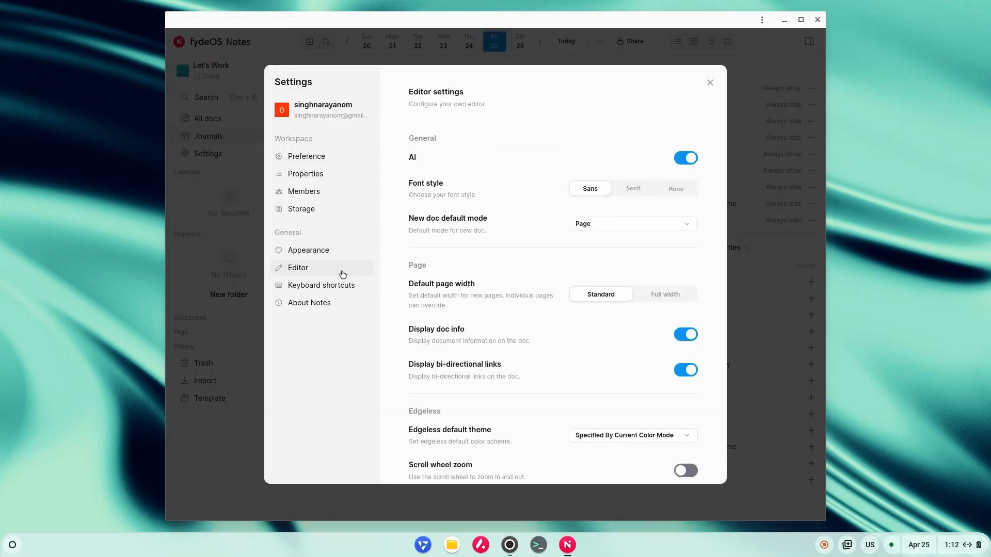
{"action": "scroll", "scroll_direction": "down", "scroll_amount": 3}
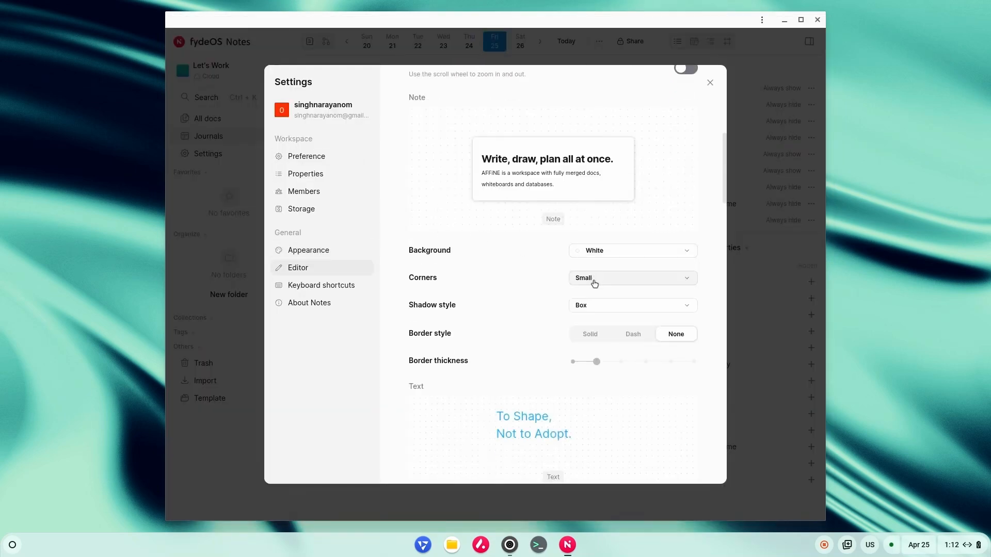
{"action": "left_click", "coordinate": [307, 156]}
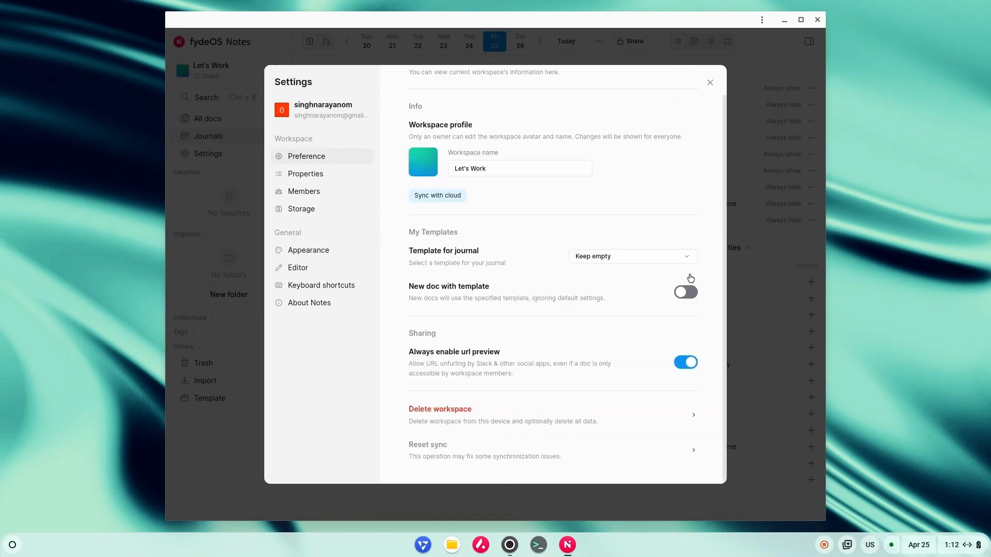
{"action": "left_click", "coordinate": [709, 83]}
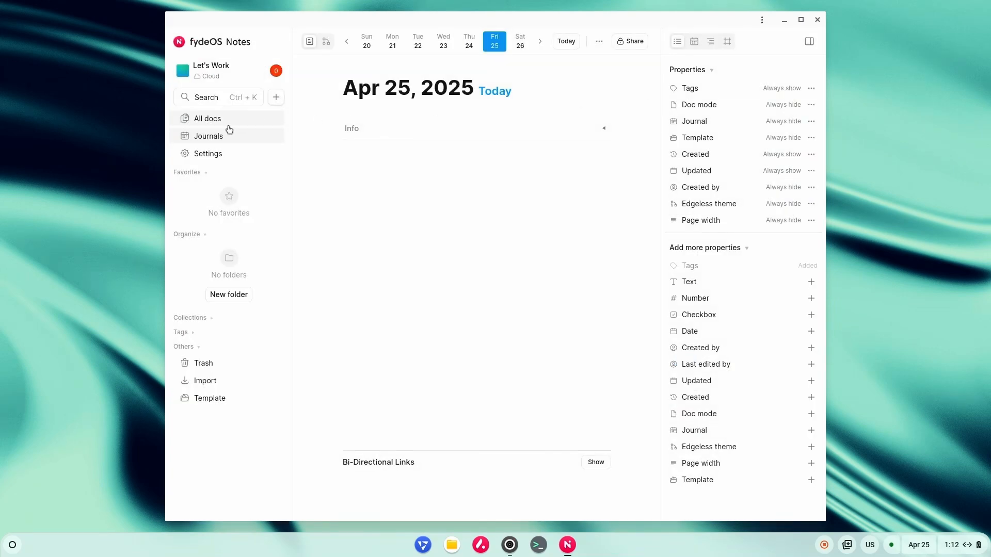
In All docs, dismiss the journal template card and create a new Untitled doc.
{"action": "left_click", "coordinate": [206, 118]}
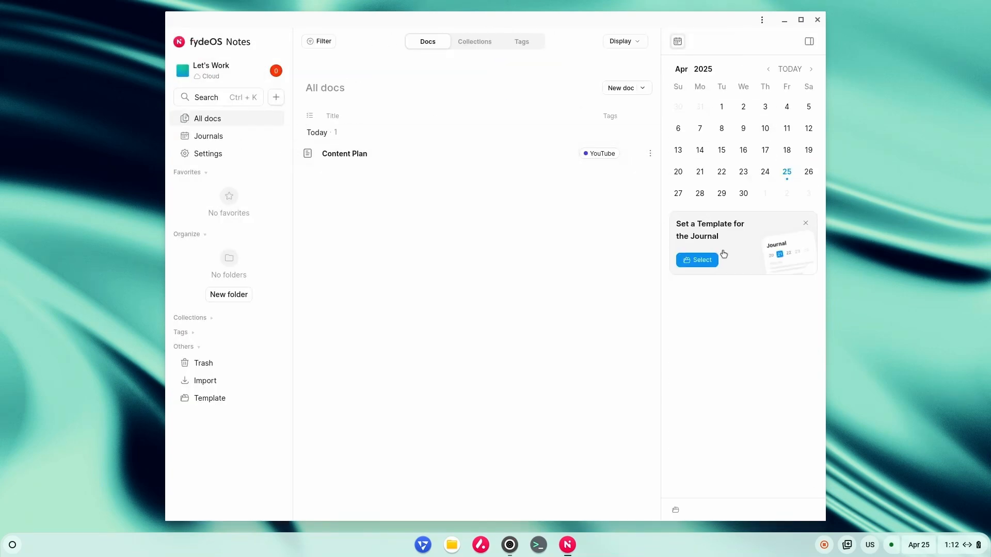
{"action": "mouse_move", "coordinate": [478, 311]}
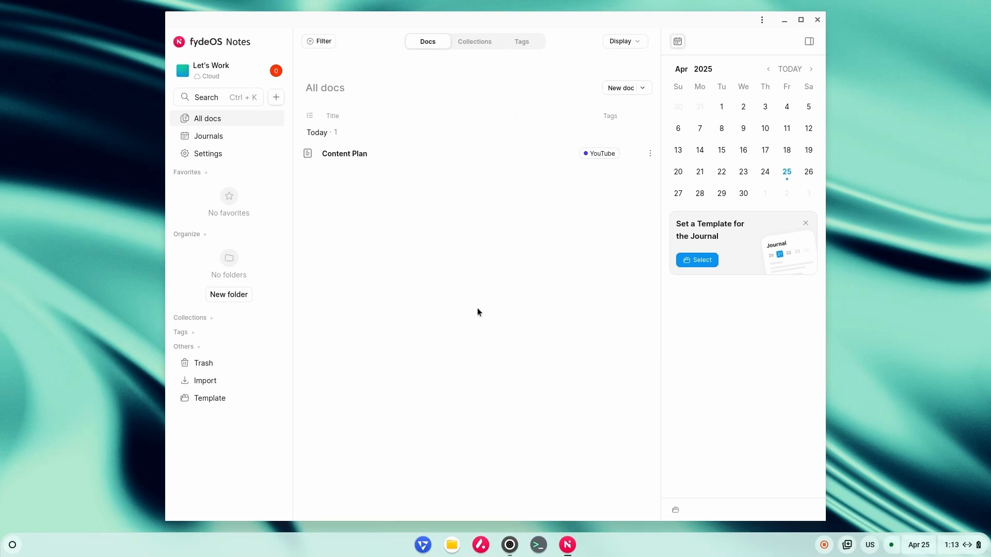
{"action": "mouse_move", "coordinate": [343, 274]}
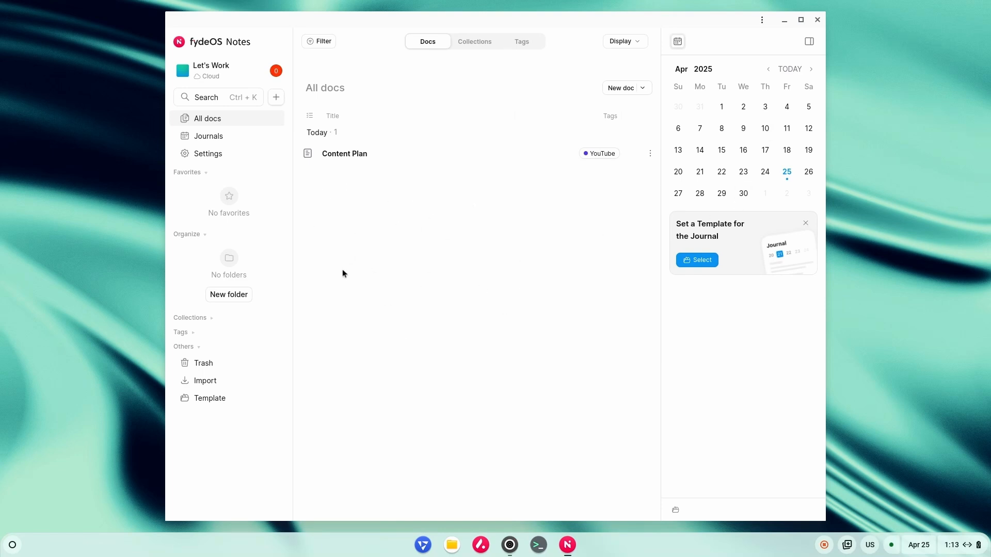
{"action": "mouse_move", "coordinate": [370, 277]}
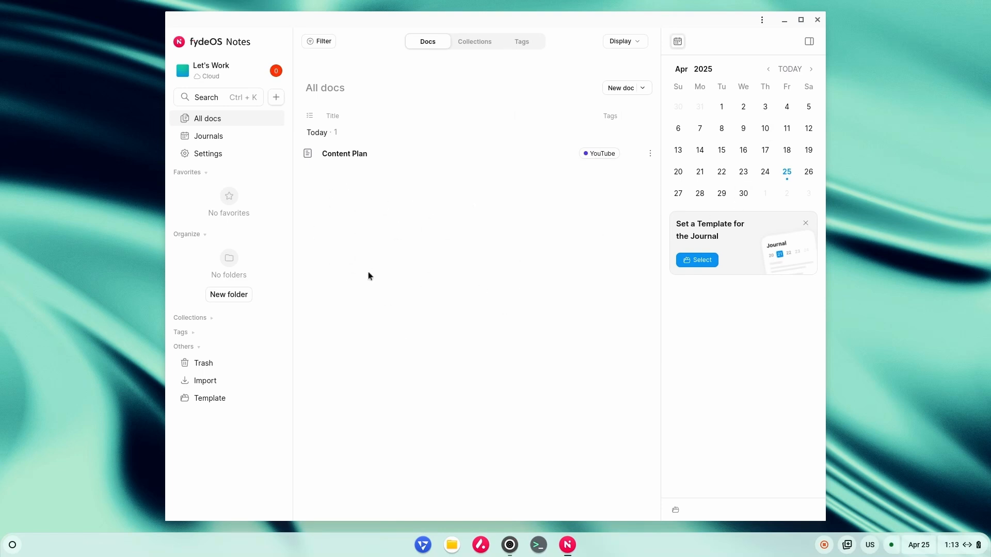
{"action": "mouse_move", "coordinate": [744, 265]}
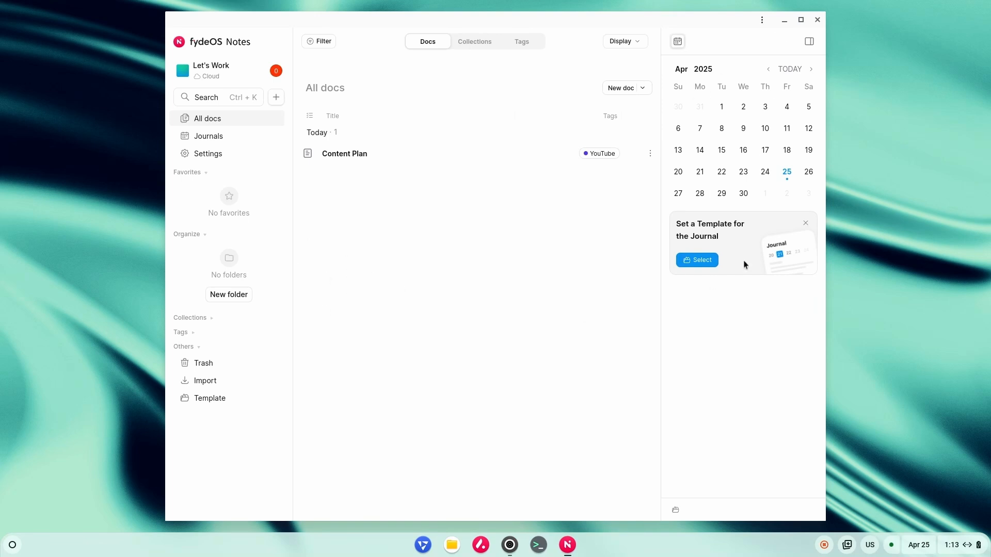
{"action": "mouse_move", "coordinate": [744, 238]}
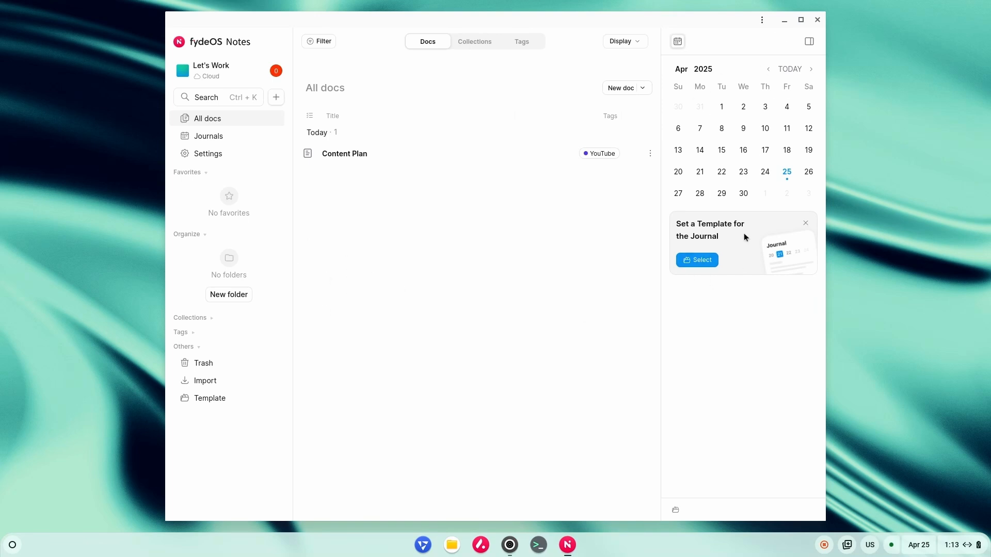
{"action": "left_click", "coordinate": [697, 260]}
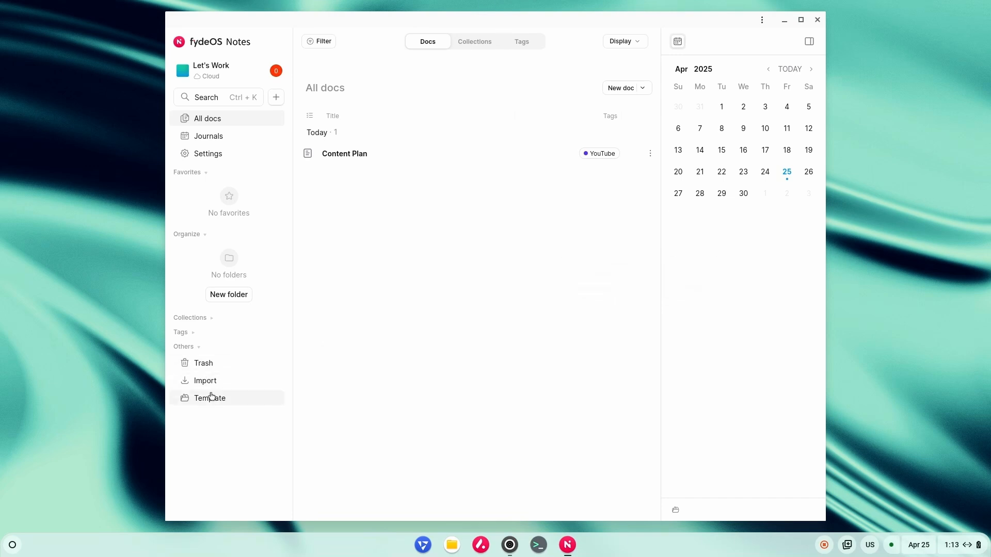
{"action": "left_click", "coordinate": [210, 398]}
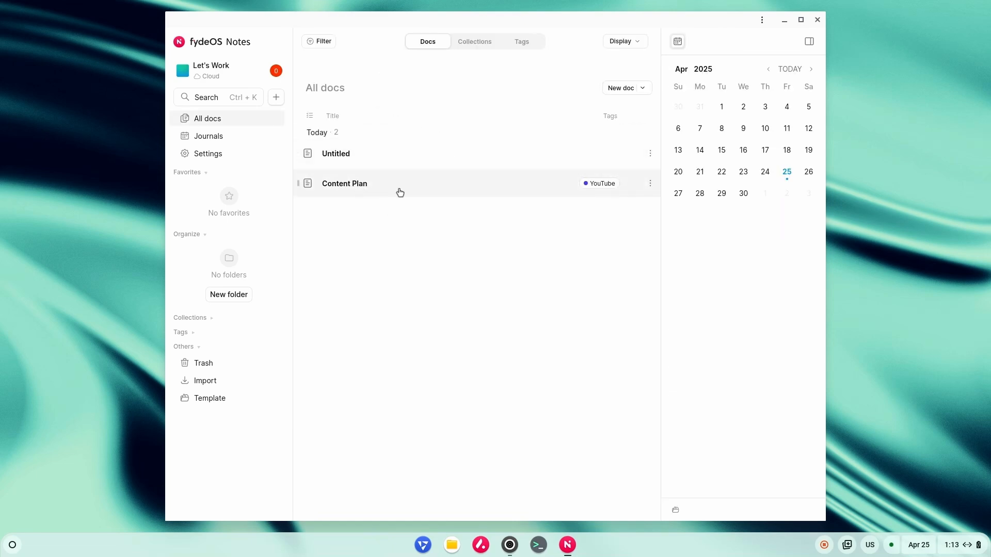
{"action": "left_click", "coordinate": [345, 184]}
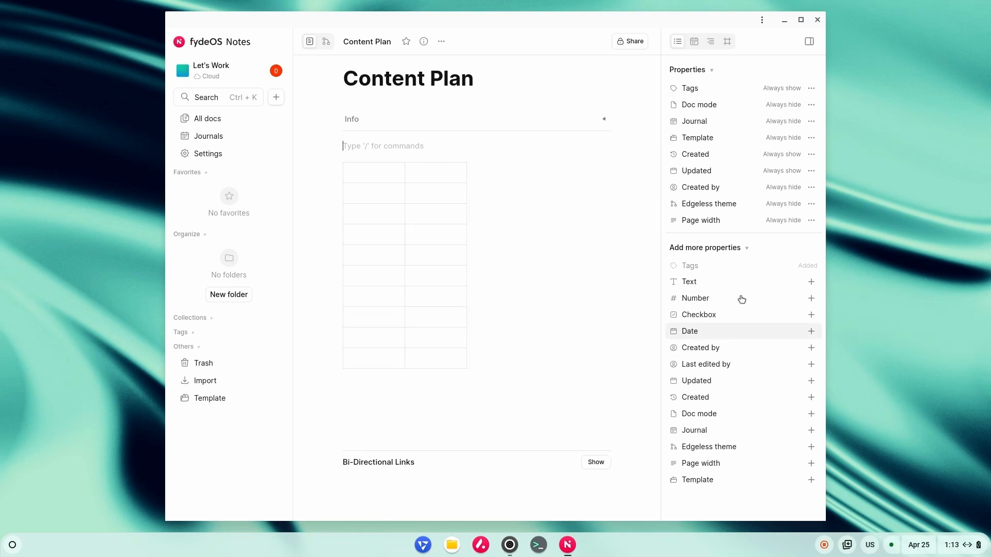
{"action": "left_click", "coordinate": [693, 41]}
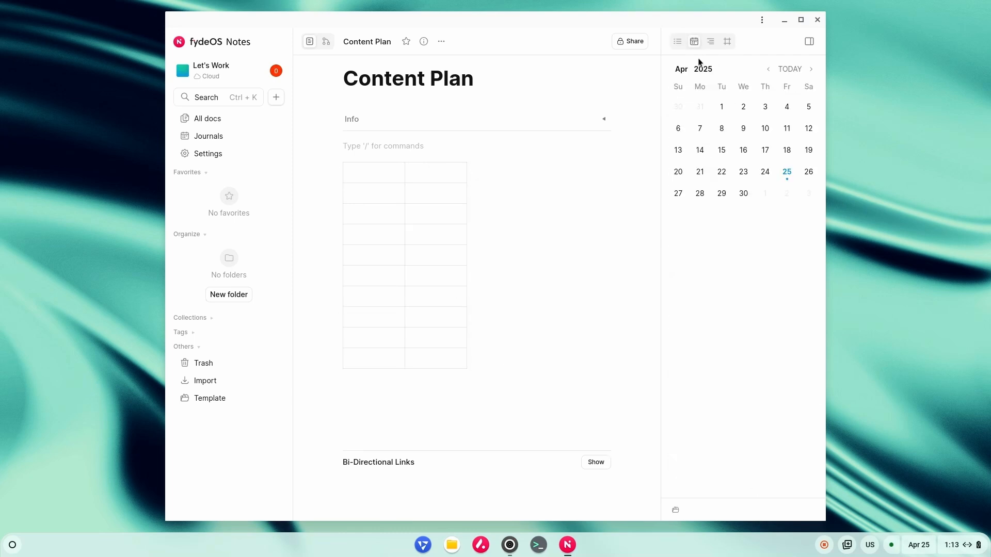
{"action": "left_click", "coordinate": [710, 42]}
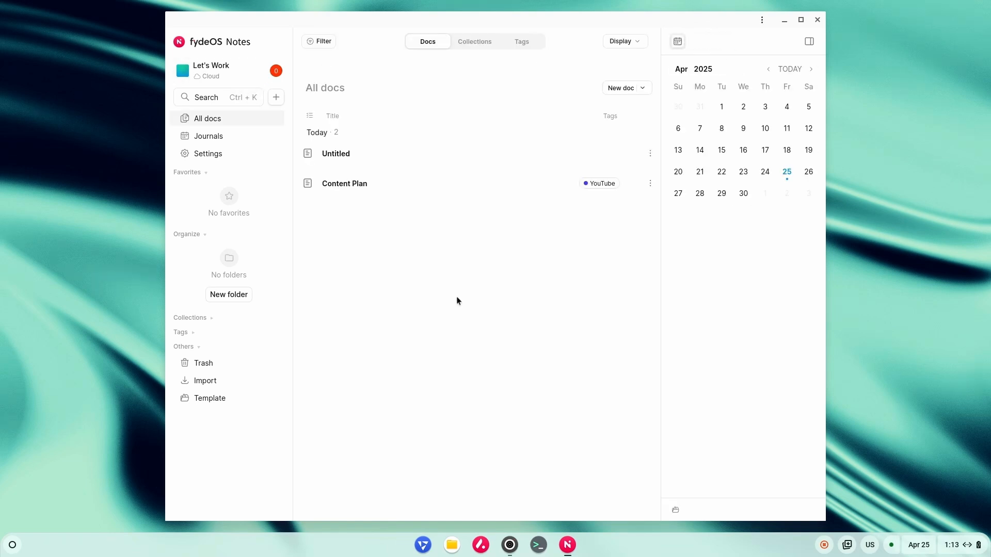
{"action": "mouse_move", "coordinate": [502, 267]}
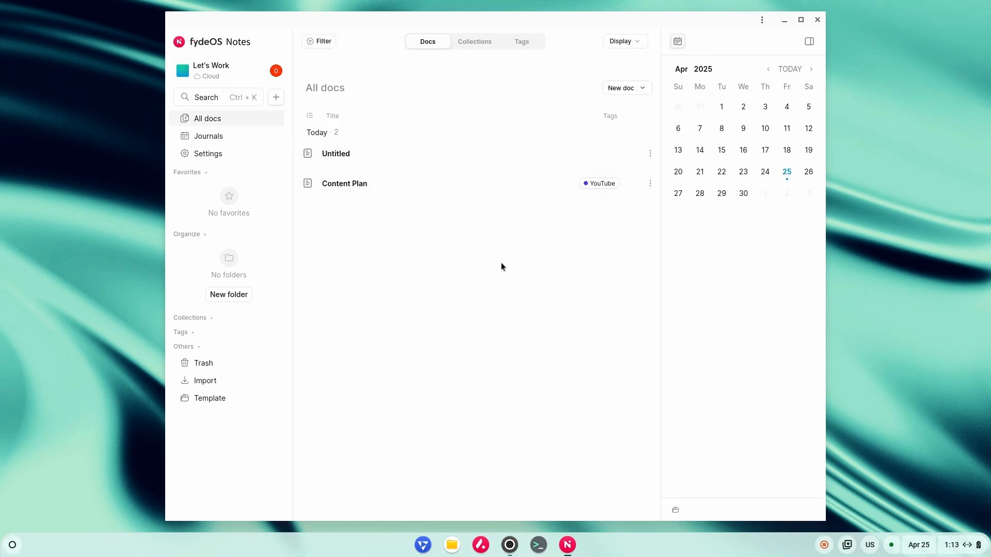
{"action": "mouse_move", "coordinate": [546, 308]}
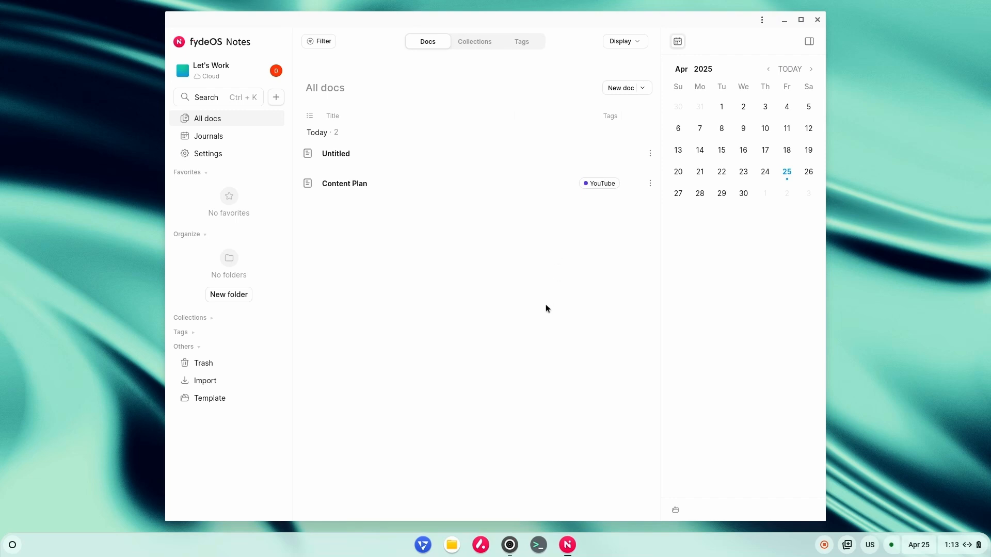
{"action": "mouse_move", "coordinate": [667, 78]}
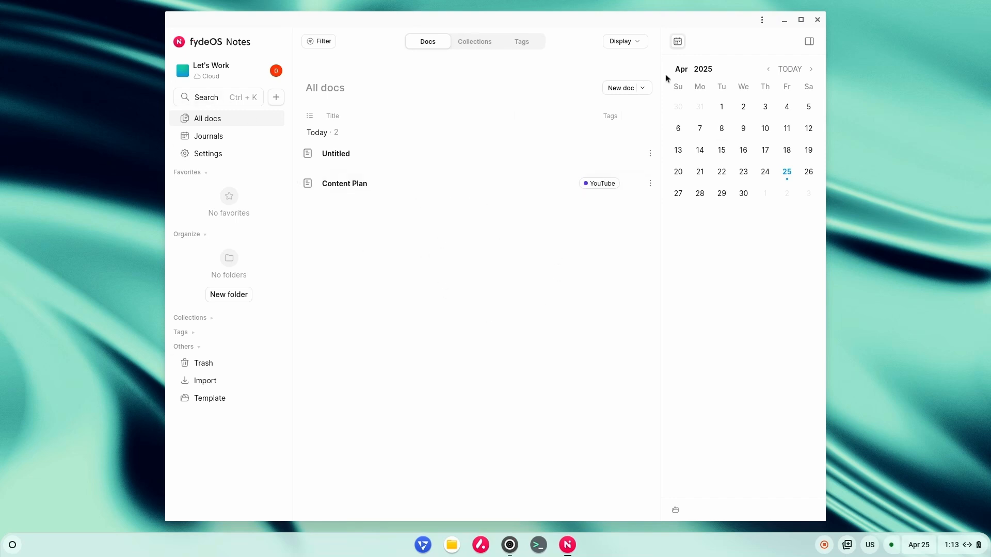
Switch the Battery saver toggle on in the Power settings page.
{"action": "left_click", "coordinate": [783, 20]}
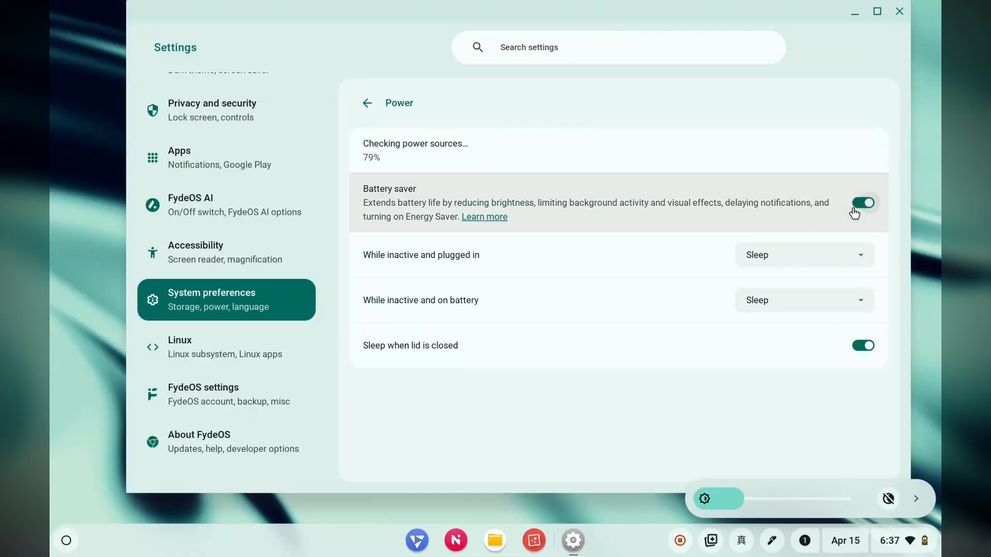
{"action": "left_click", "coordinate": [863, 202]}
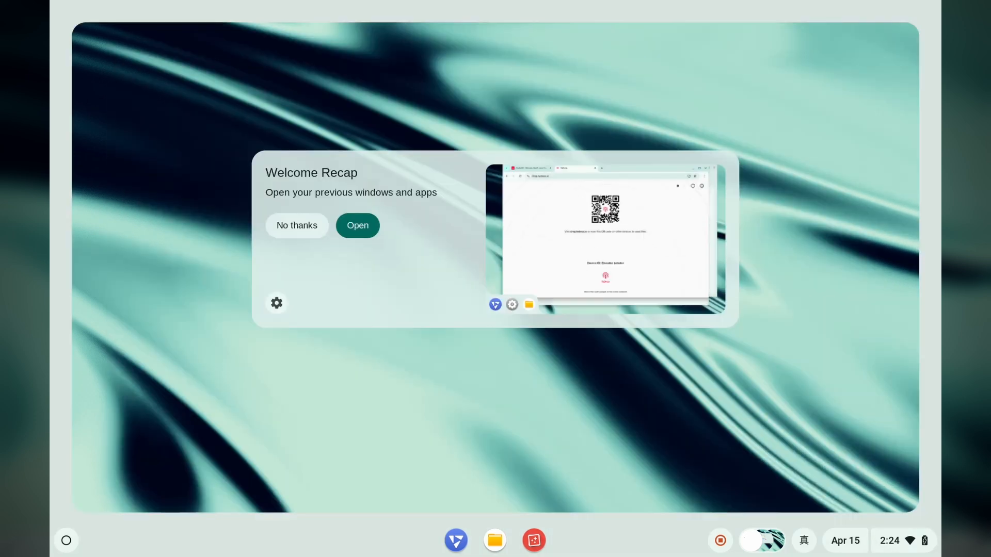
Choose Open on the Welcome Recap prompt to restore the previous windows.
{"action": "left_click", "coordinate": [357, 226]}
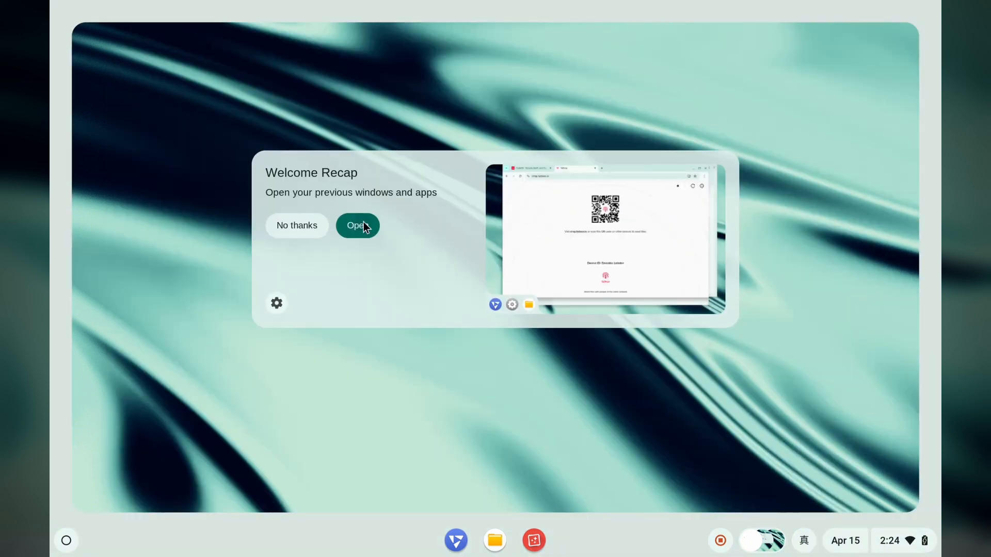
{"action": "left_click", "coordinate": [357, 226]}
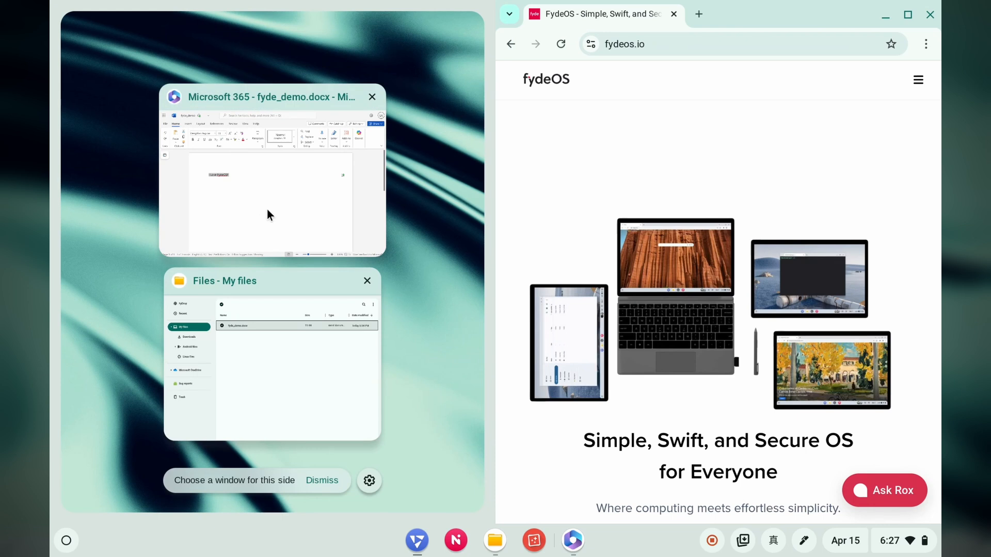
Write 'I Love FydeOS!' in the fyde_demo Word document, then close the window.
{"action": "left_click", "coordinate": [272, 177]}
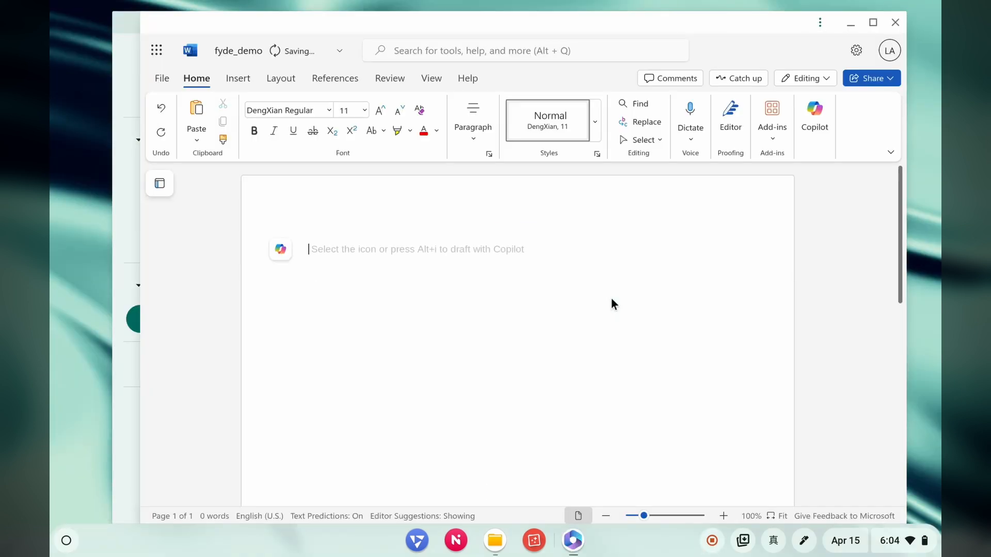
{"action": "type", "text": "I Love FydeOS"}
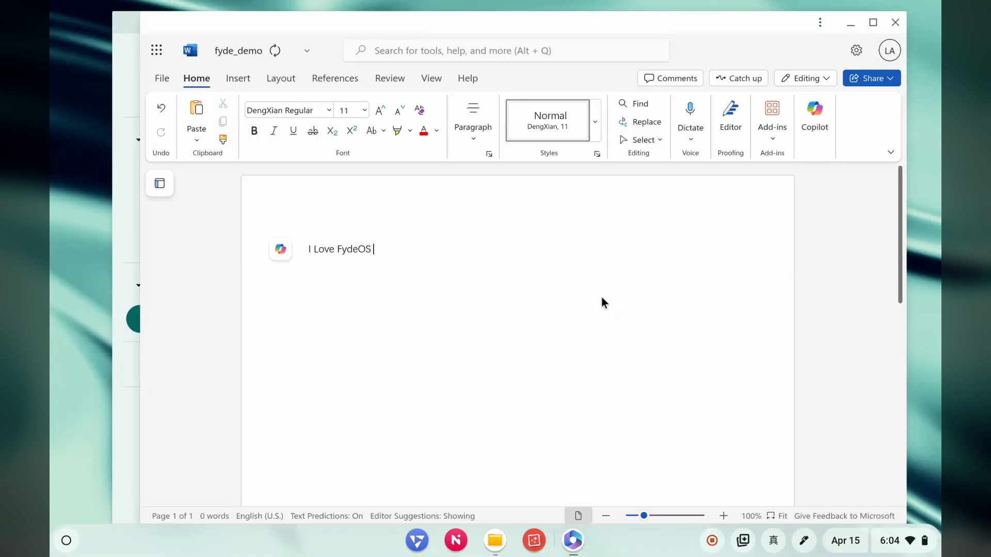
{"action": "key", "text": "Backspace"}
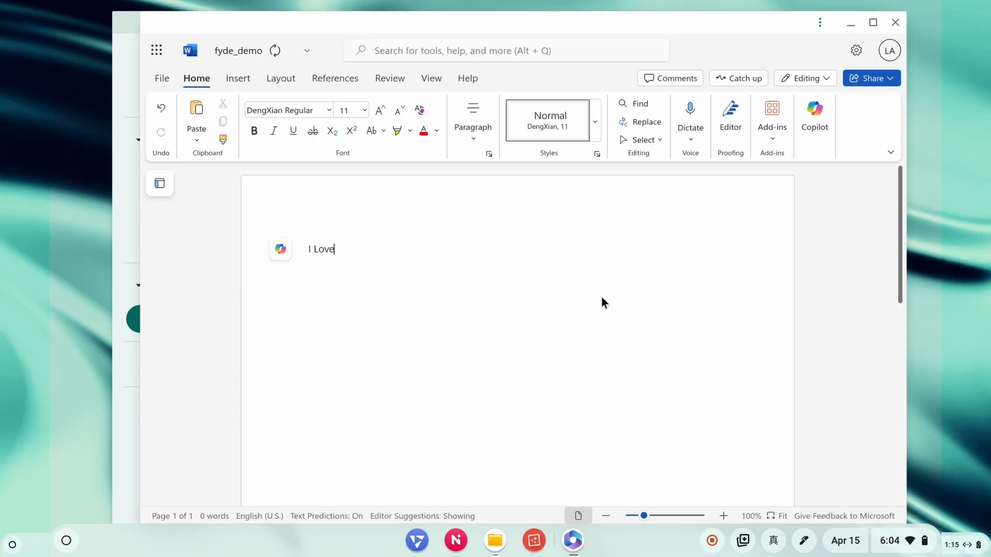
{"action": "type", "text": "FydeOS!"}
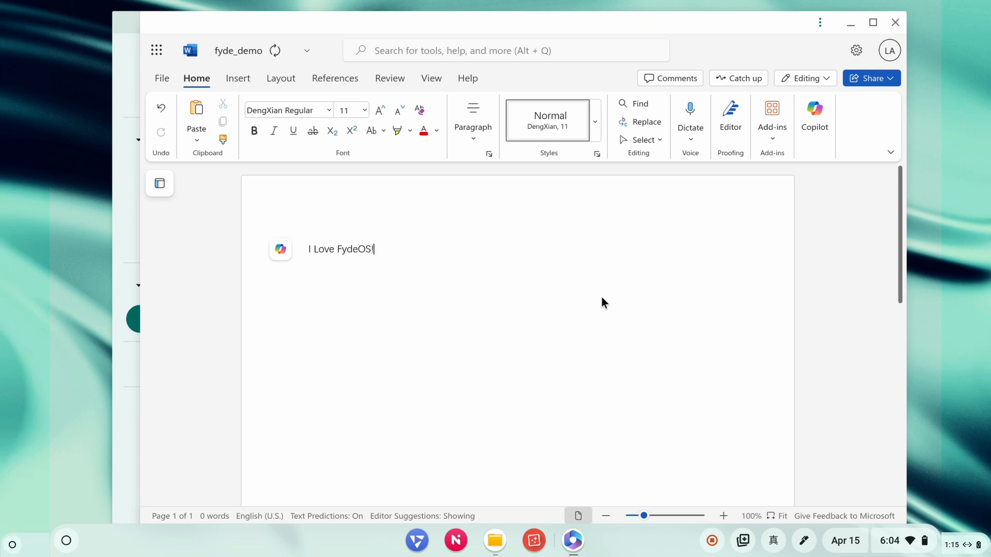
{"action": "left_click", "coordinate": [895, 21]}
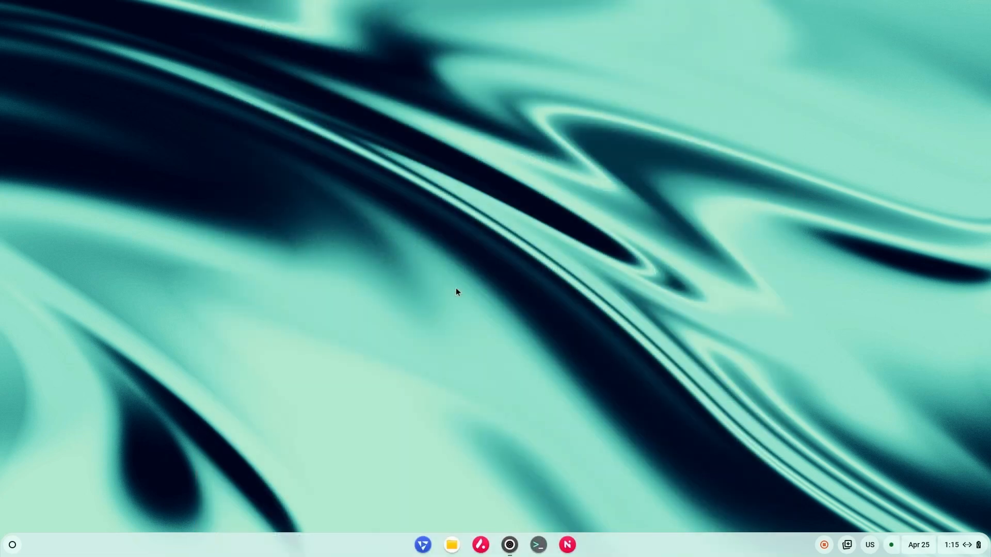
Launch the Camera app from the shelf into its live Video preview.
{"action": "left_click", "coordinate": [509, 545]}
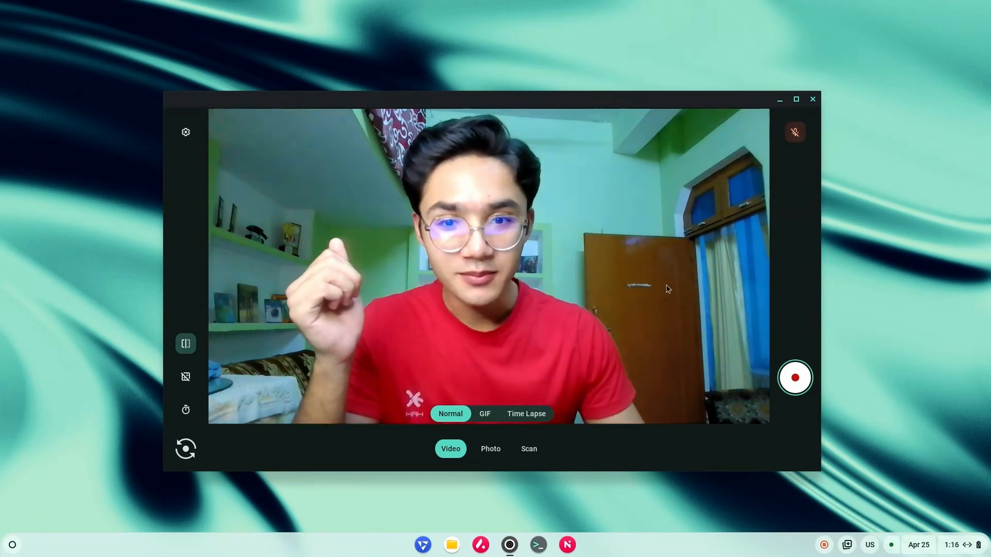
{"action": "left_click", "coordinate": [12, 545]}
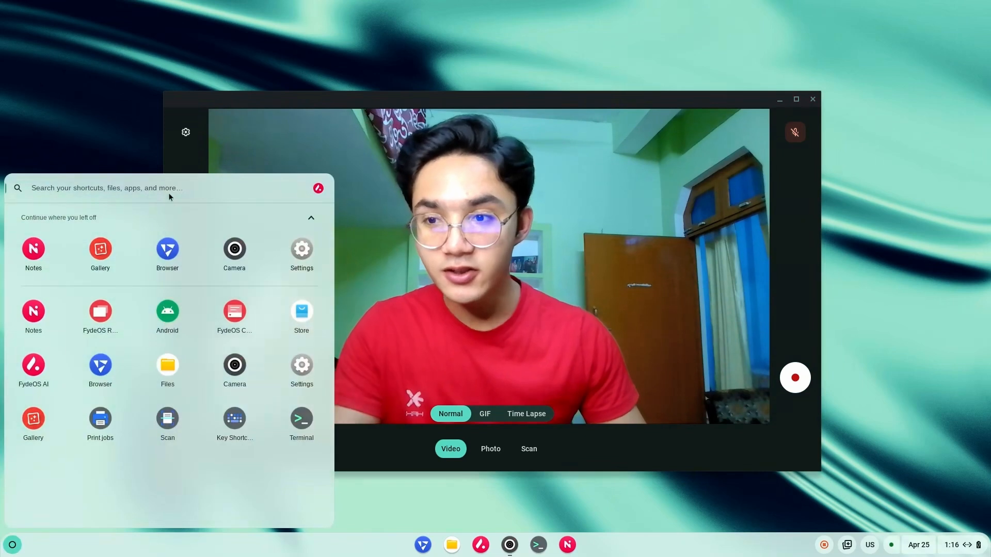
{"action": "type", "text": "steam installer"}
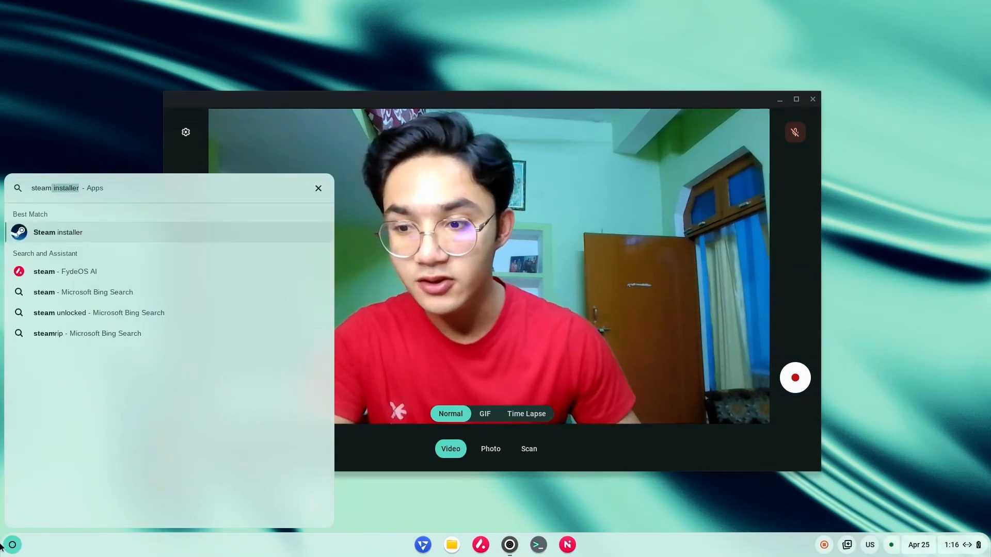
{"action": "left_click", "coordinate": [318, 188]}
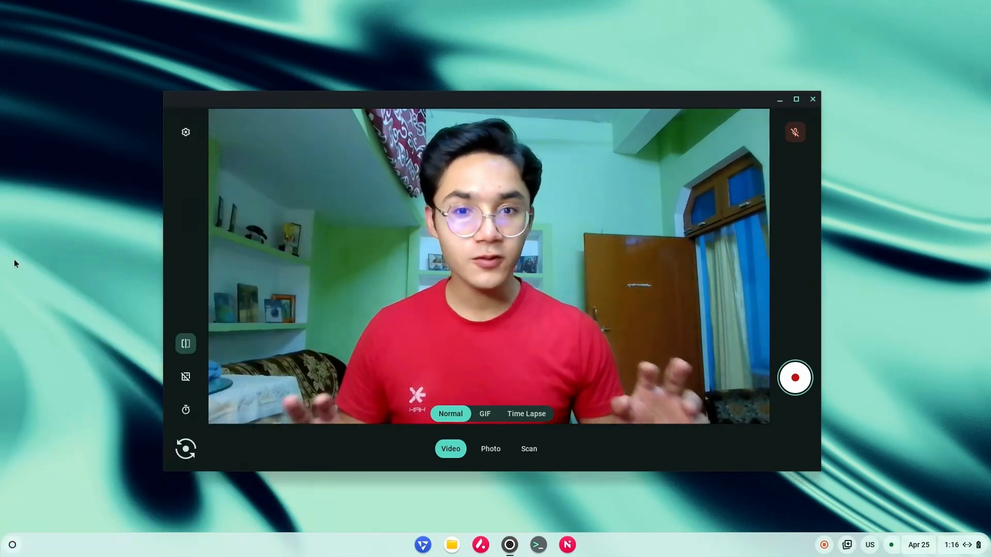
{"action": "mouse_move", "coordinate": [795, 378]}
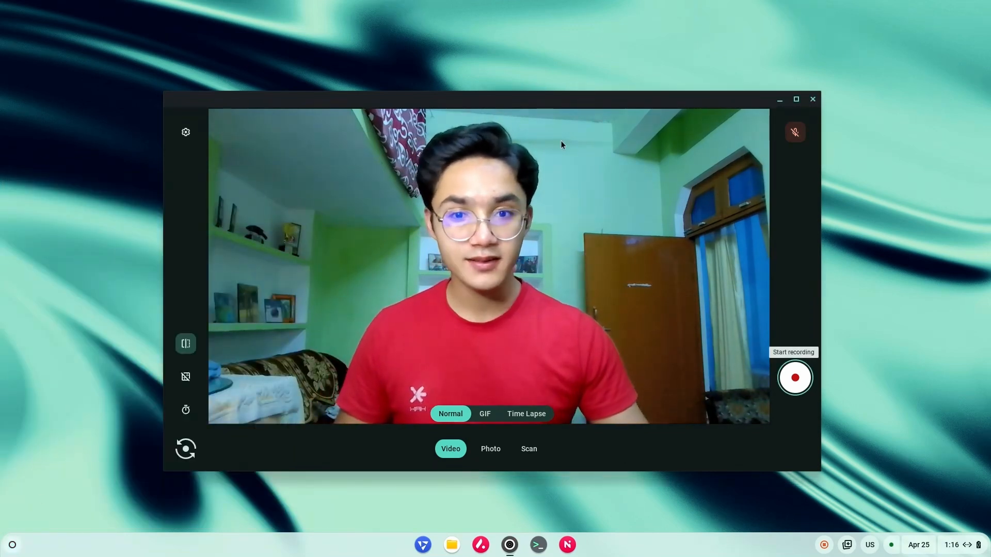
{"action": "mouse_move", "coordinate": [977, 250]}
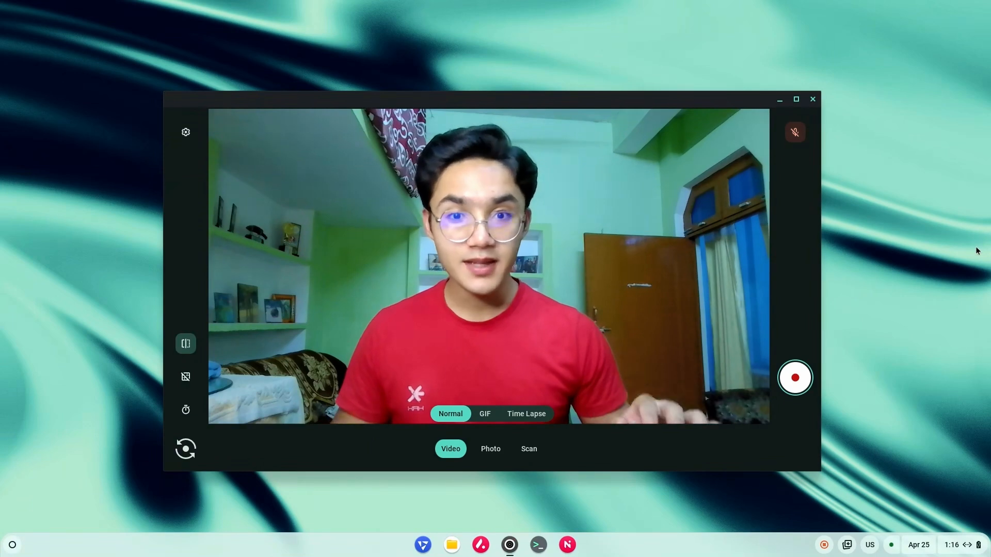